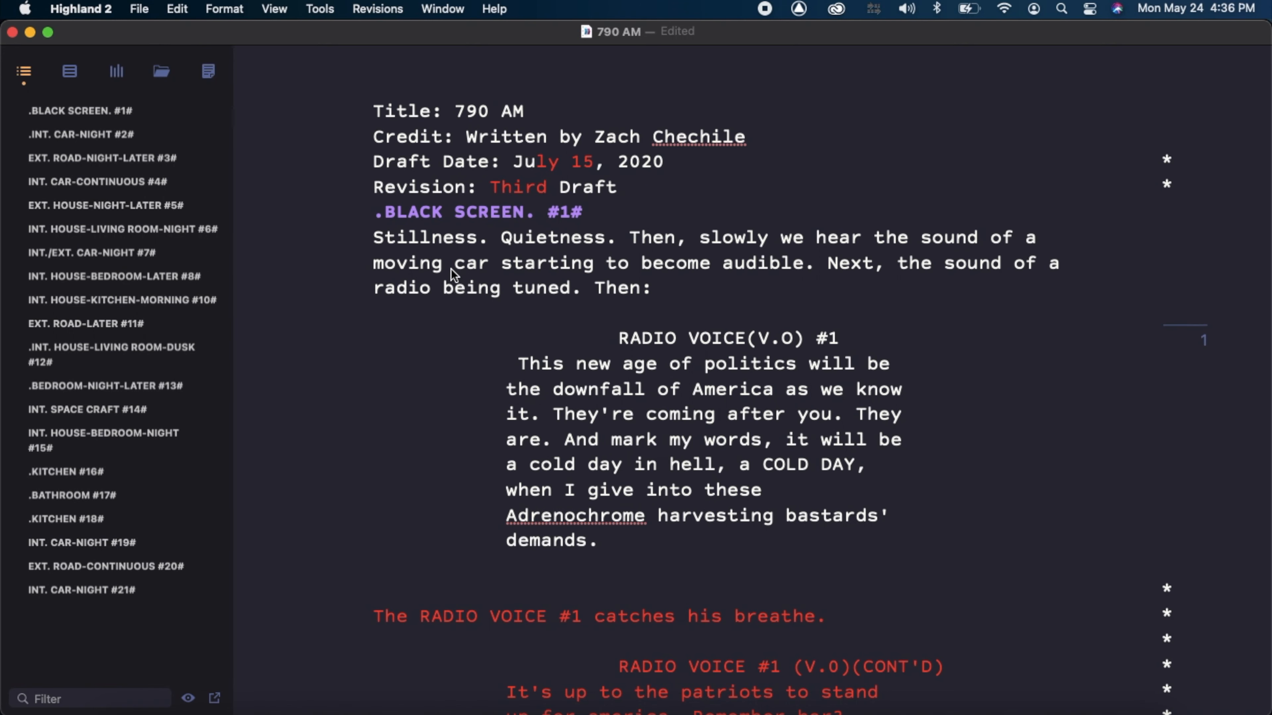
mouse_move(265, 91)
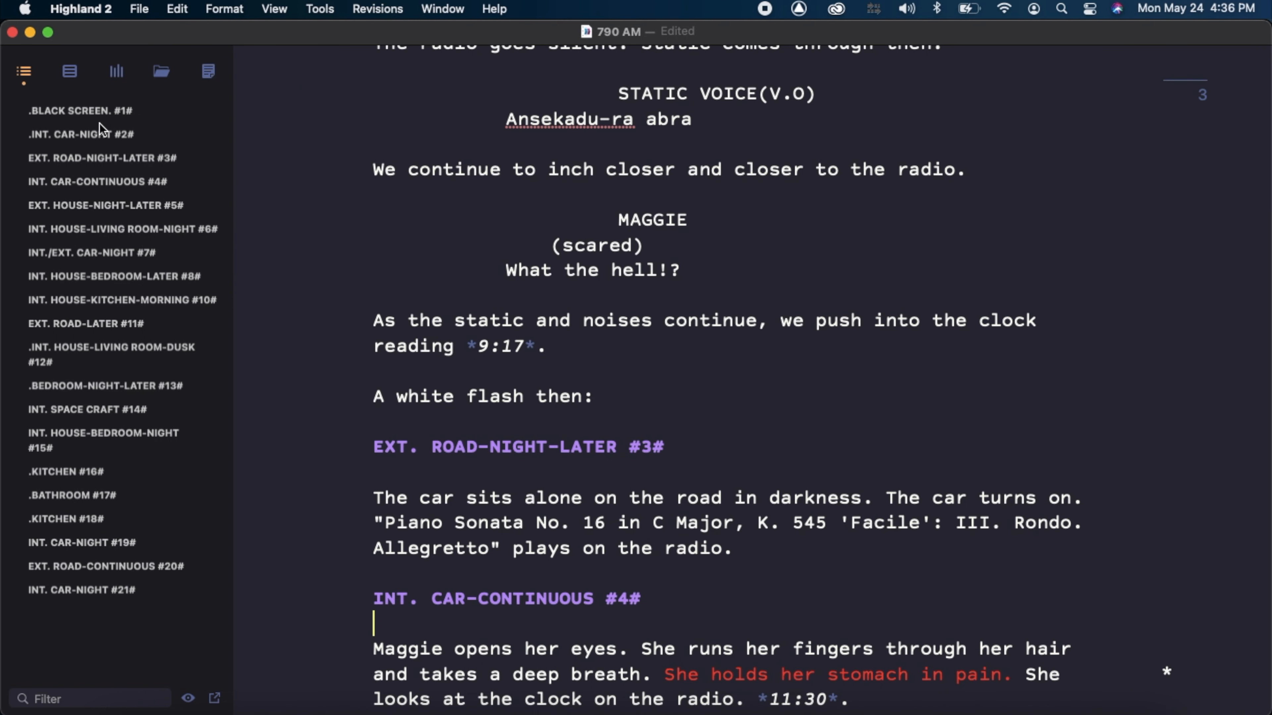
- Jump to a scene, view the Bin and Scratchpad panels, then reveal the Tools menu
left_click(81, 135)
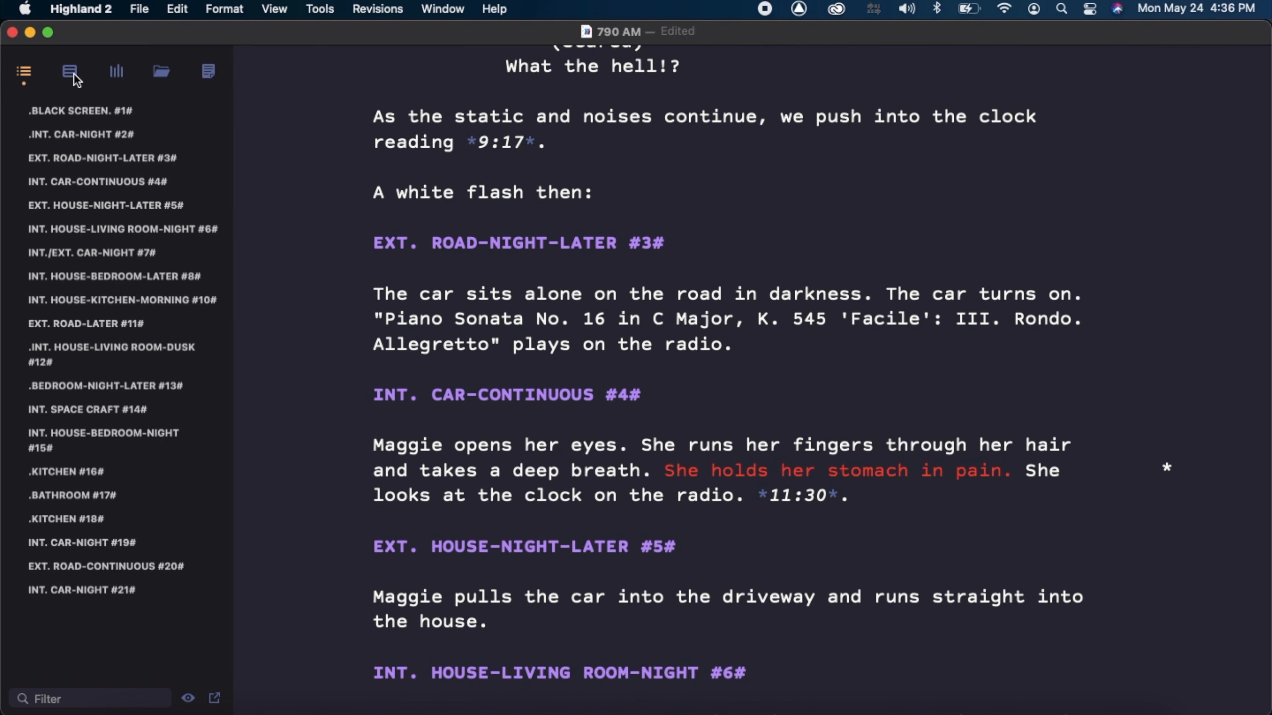
left_click(70, 72)
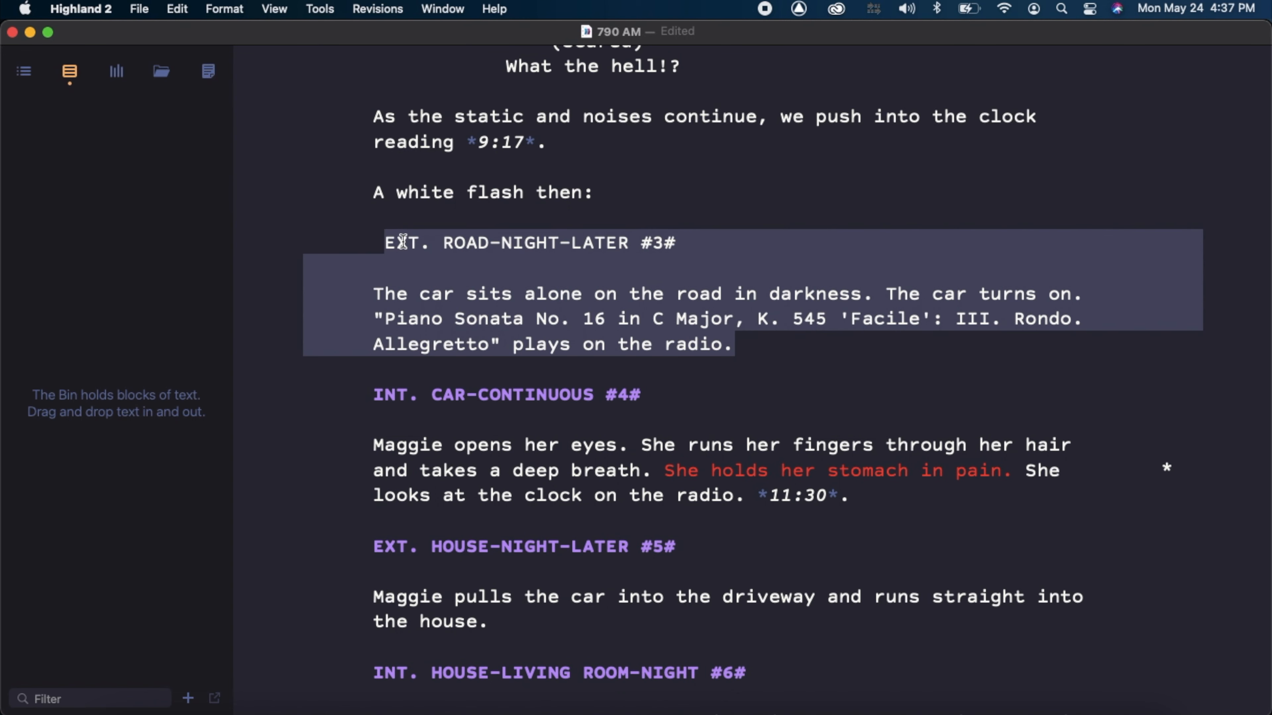
mouse_move(217, 117)
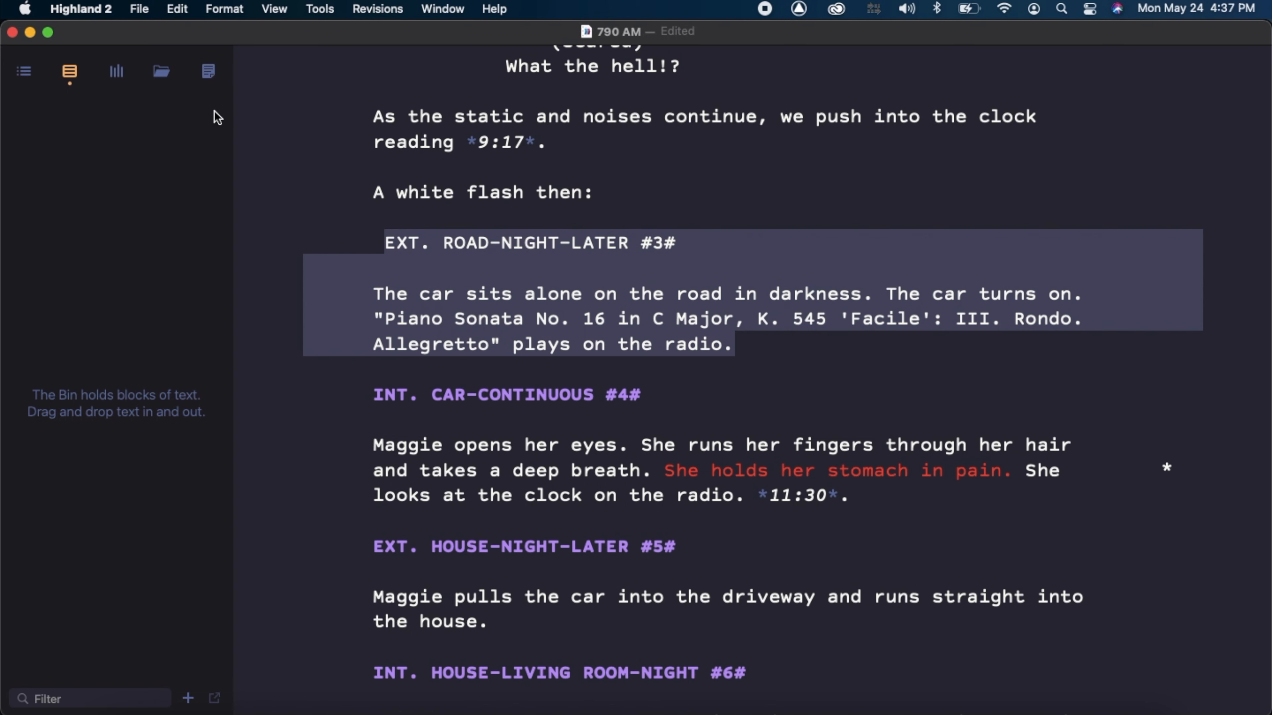
left_click(207, 71)
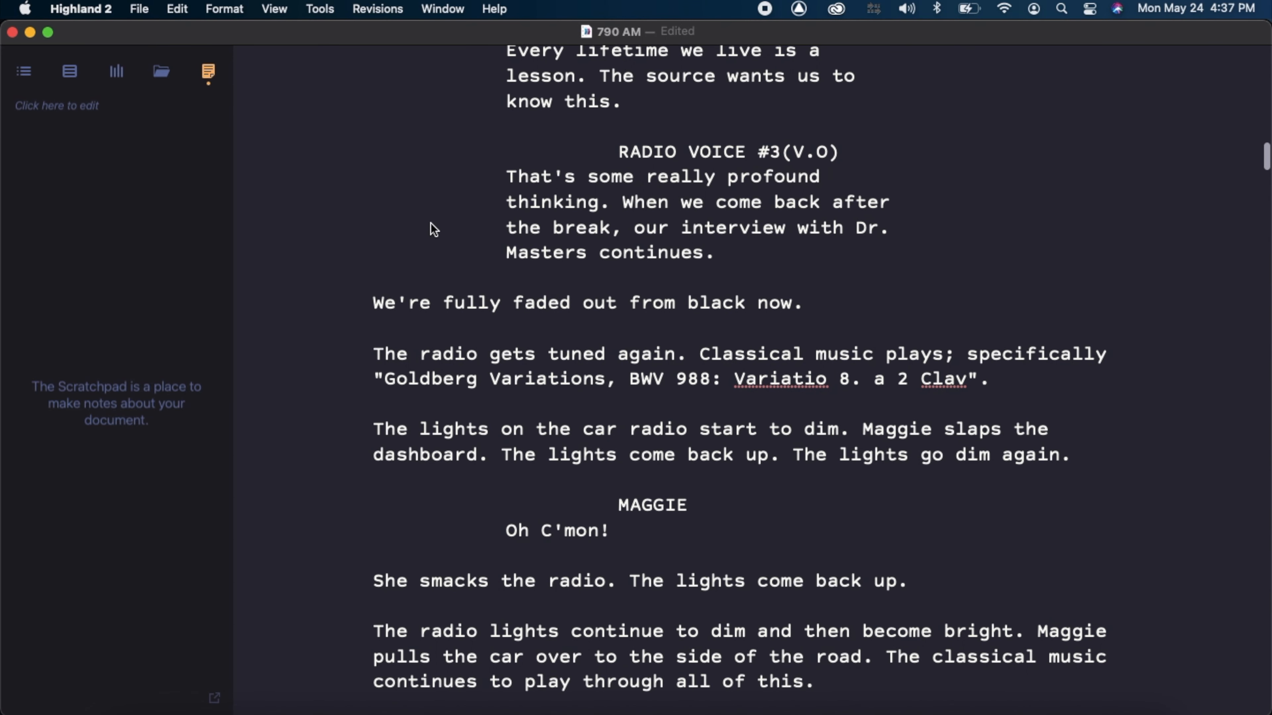
left_click(319, 8)
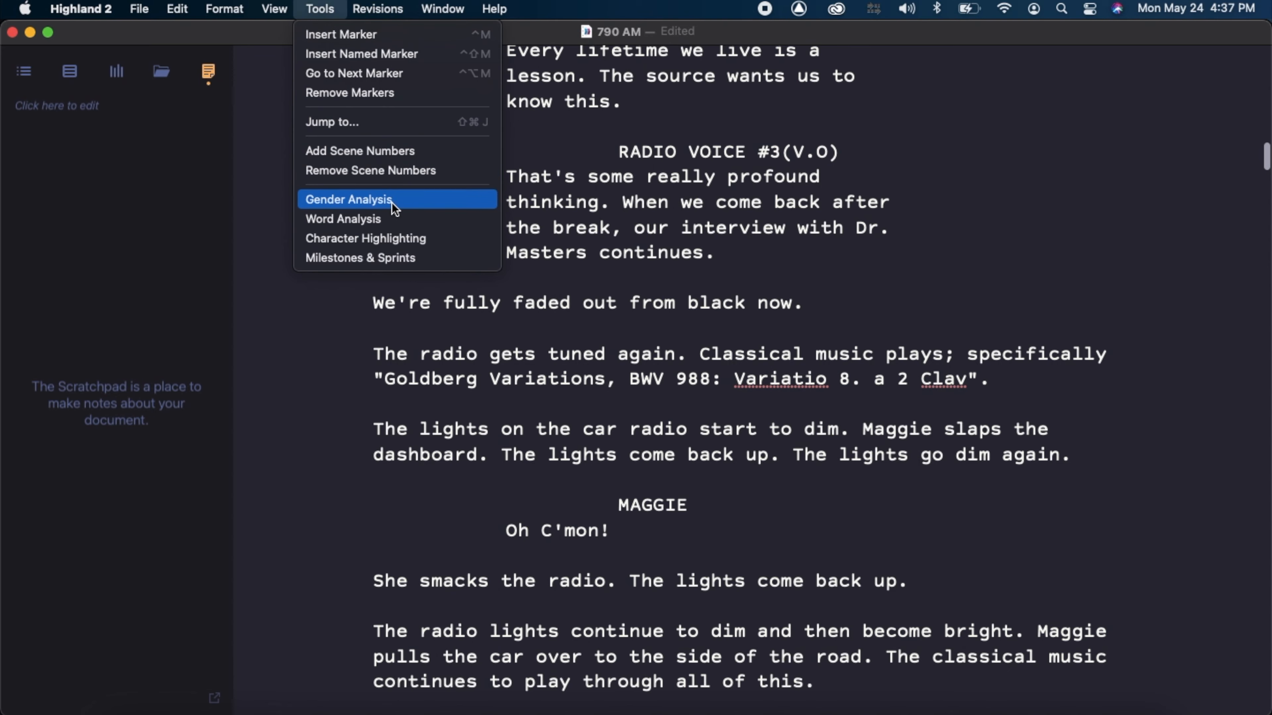
- Run Gender Analysis — 9 characters, 11% male, 11% female — and close the report
left_click(348, 199)
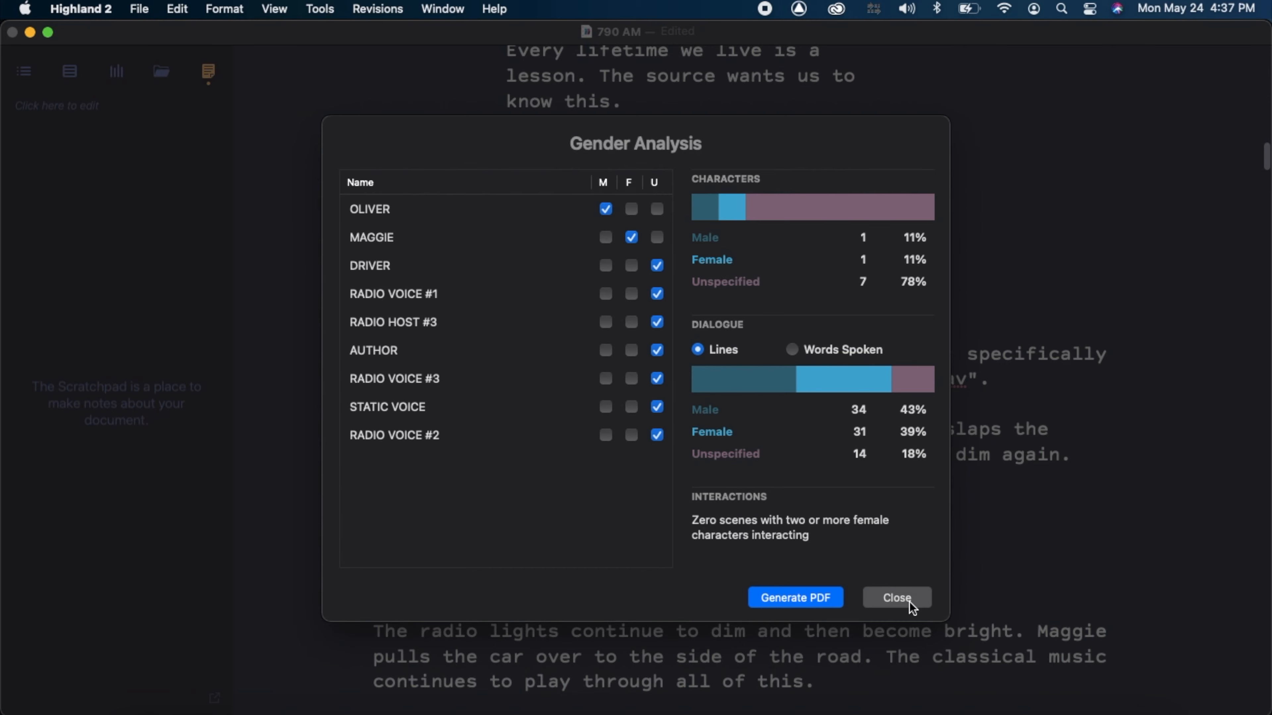
left_click(896, 598)
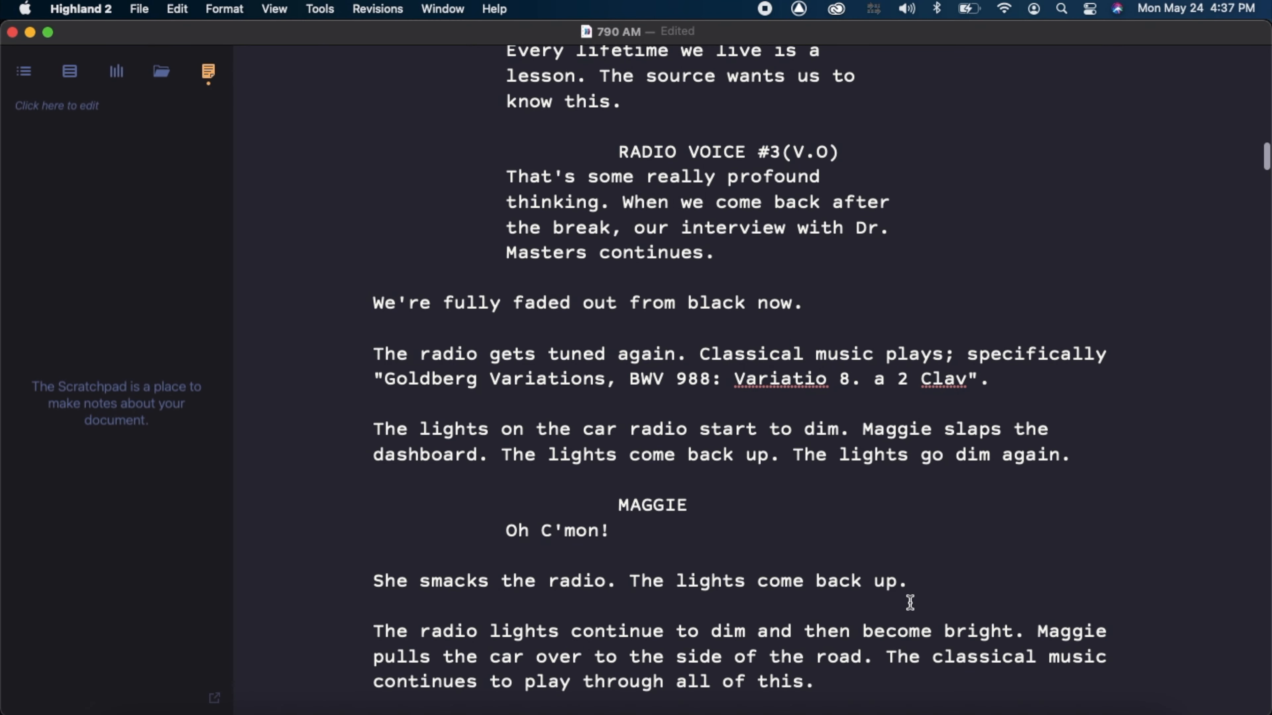
mouse_move(534, 268)
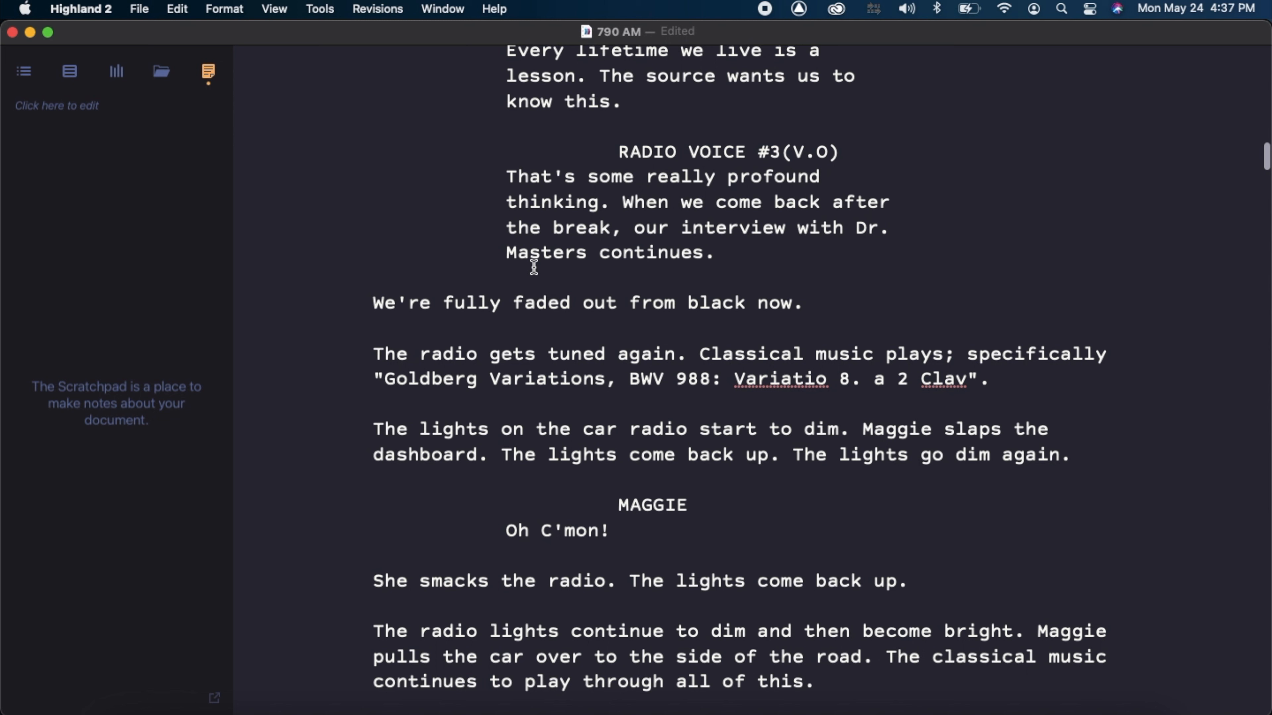
mouse_move(149, 33)
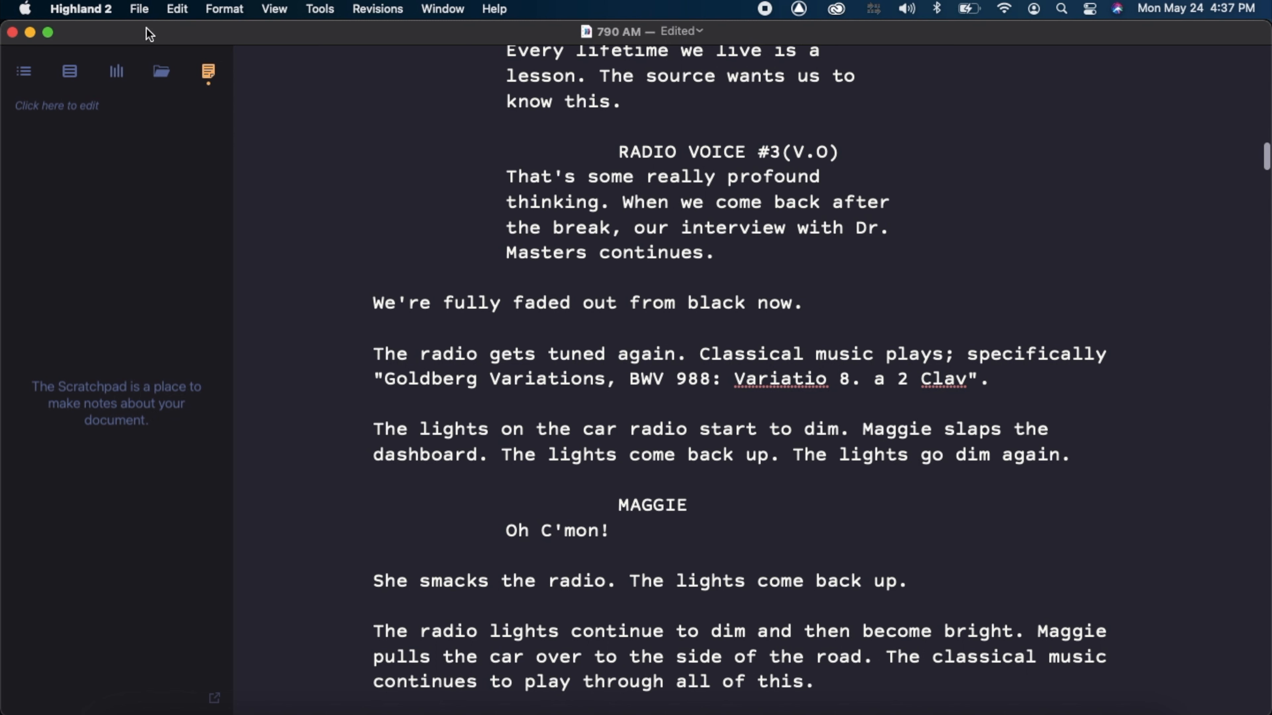
mouse_move(144, 33)
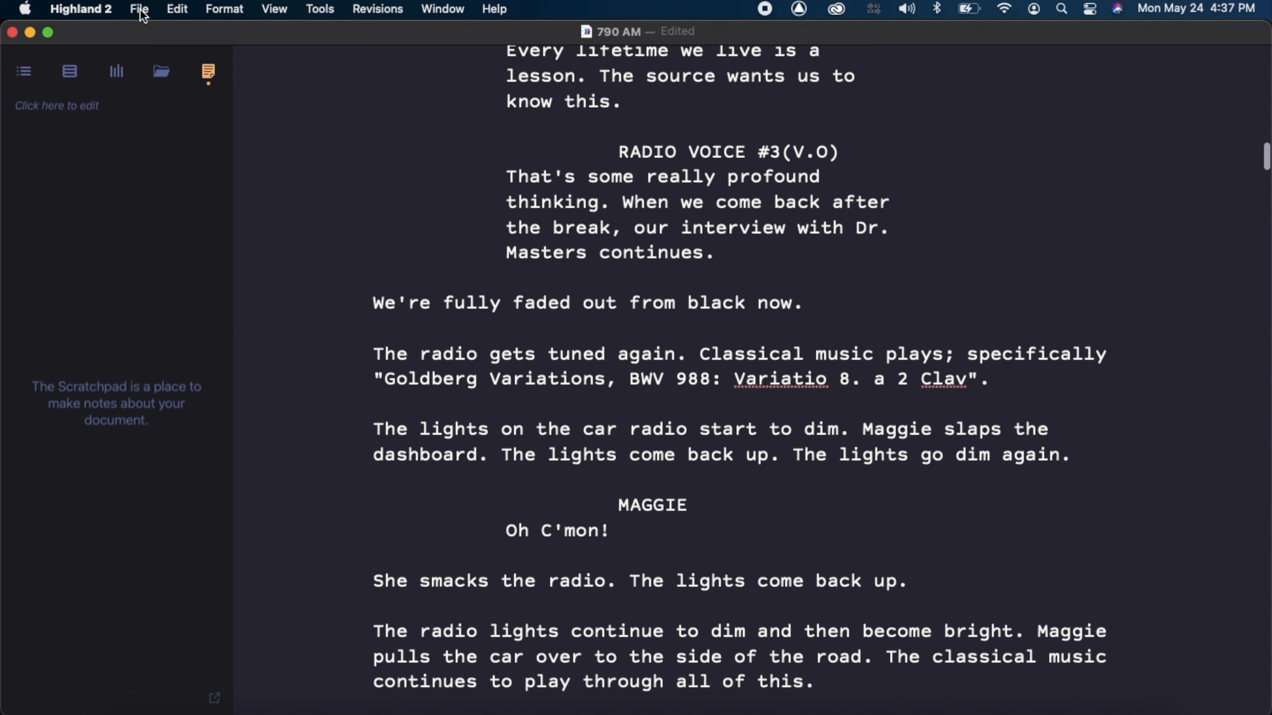
left_click(139, 9)
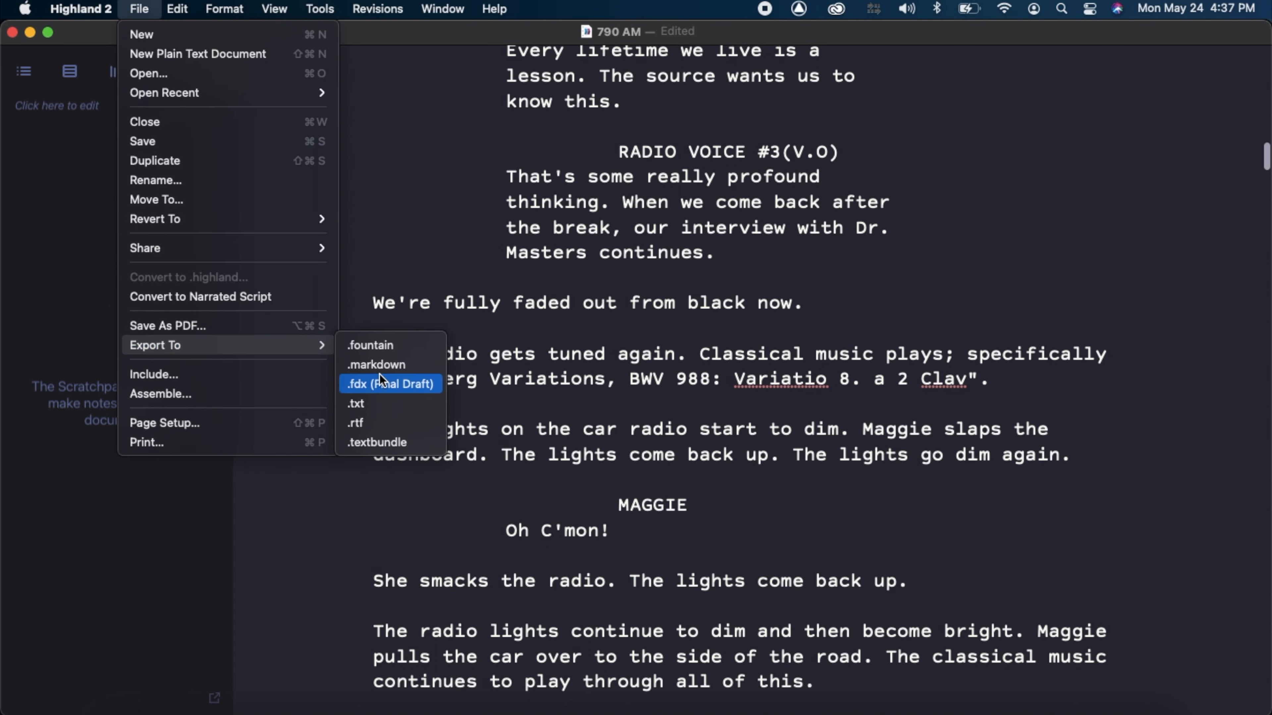
mouse_move(396, 390)
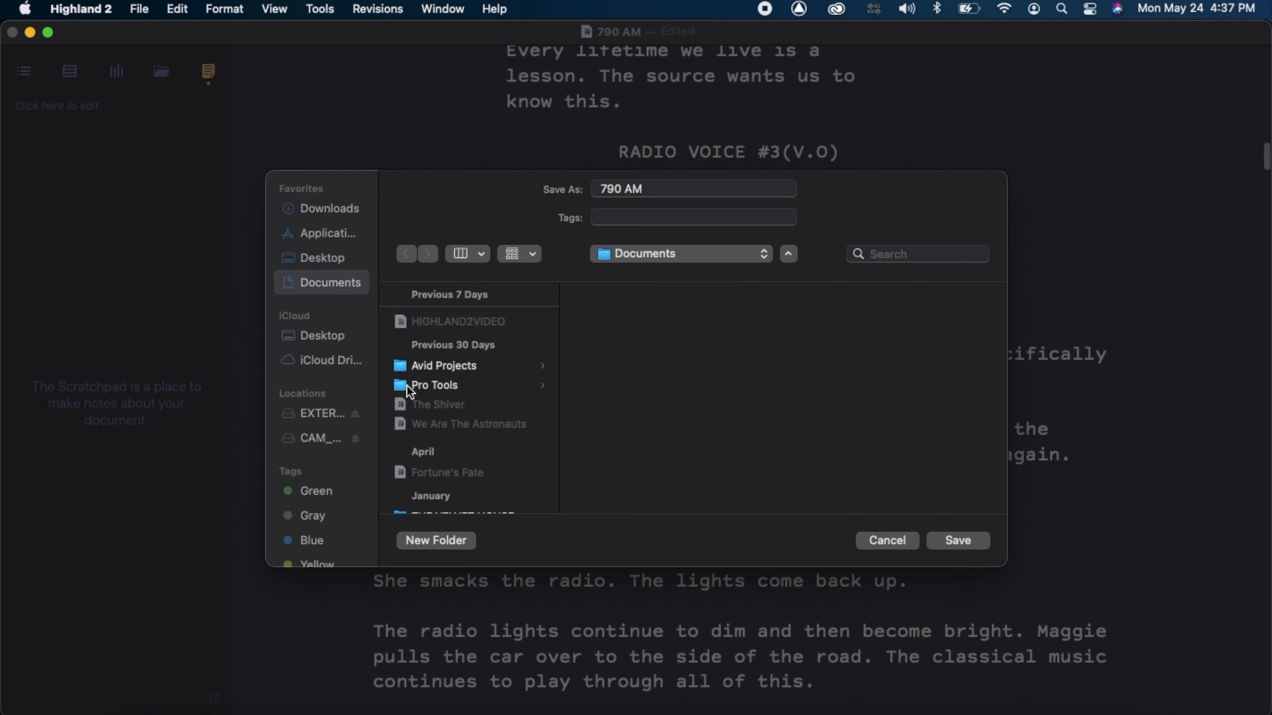
left_click(885, 540)
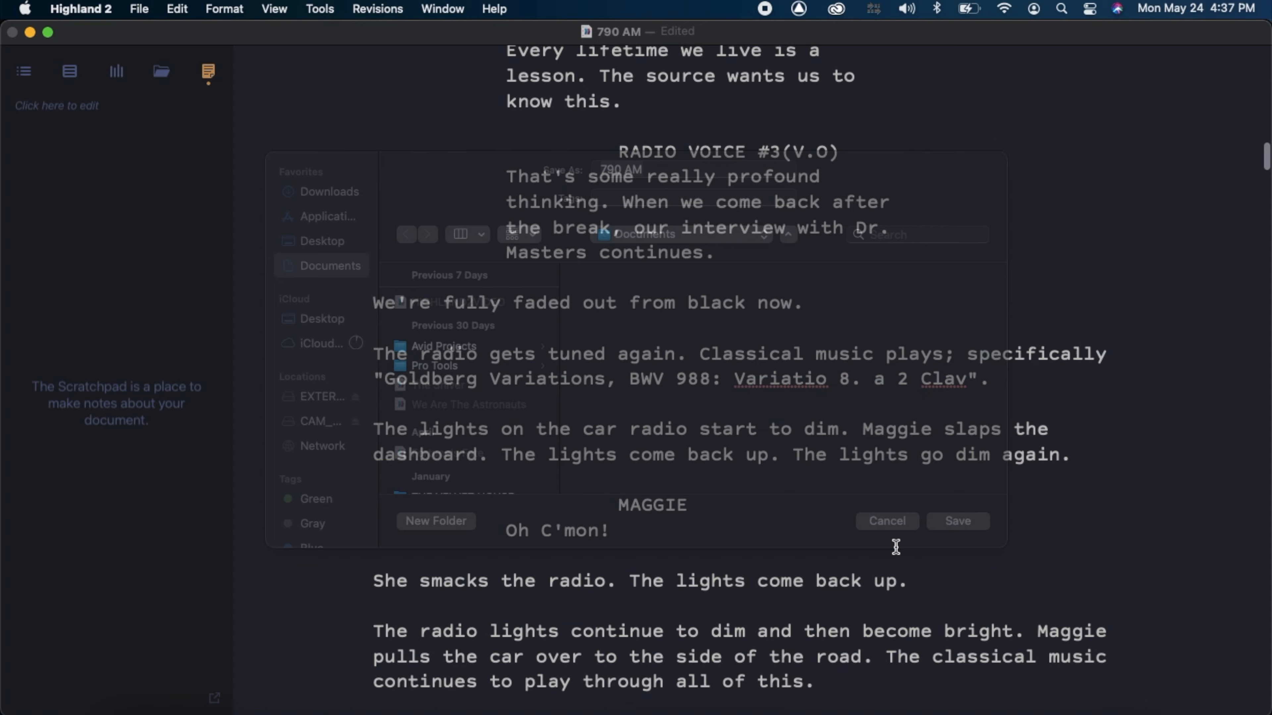
left_click(885, 520)
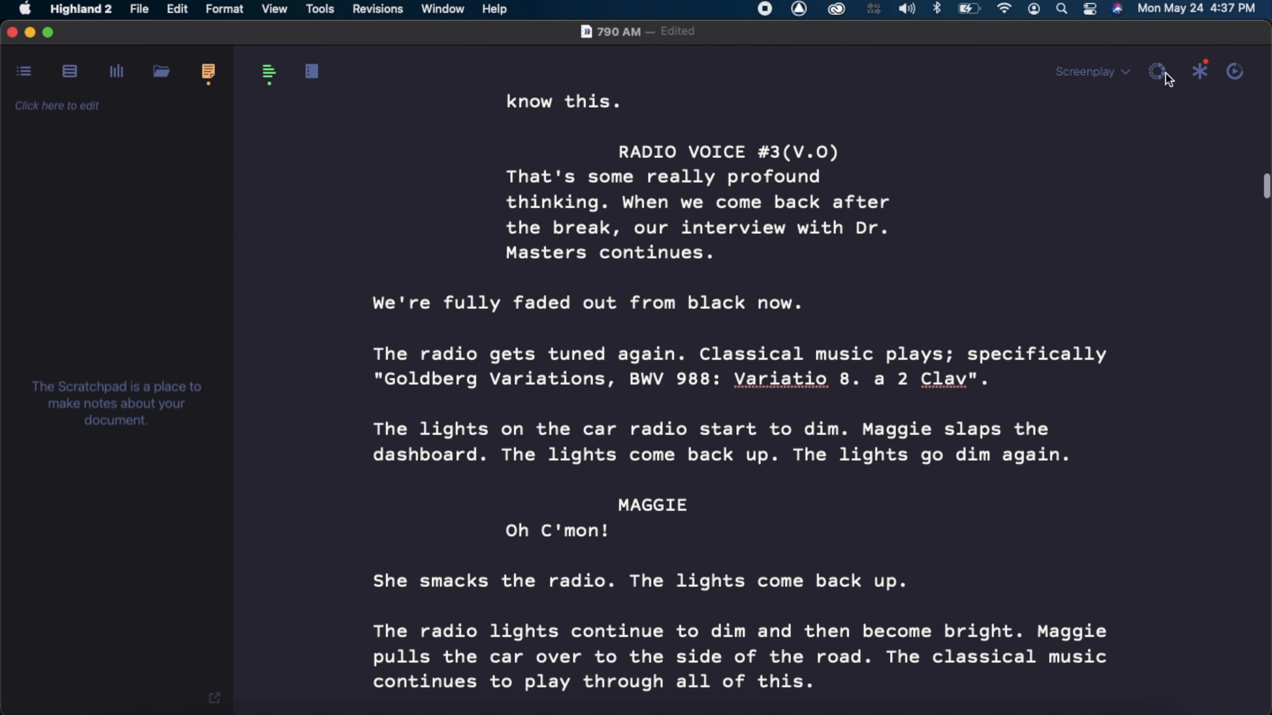
- Browse the editor colour themes and preview Monokai
left_click(1159, 71)
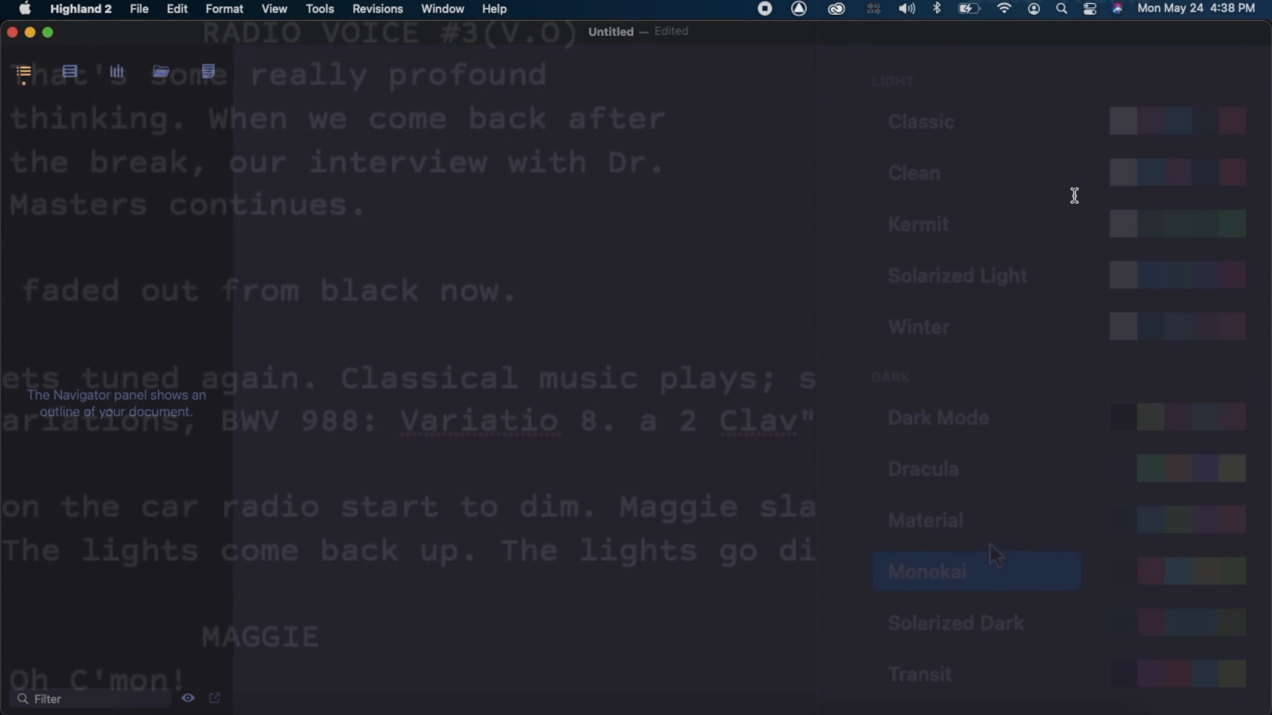
left_click(976, 571)
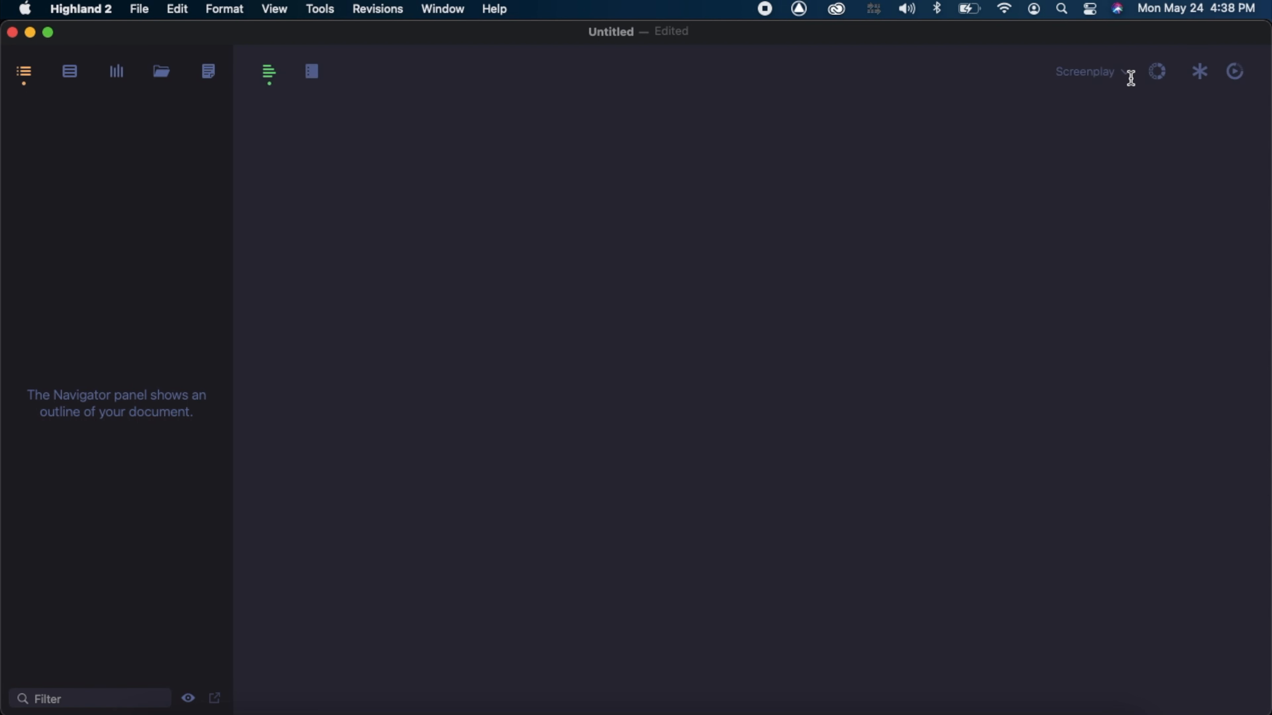
mouse_move(1122, 73)
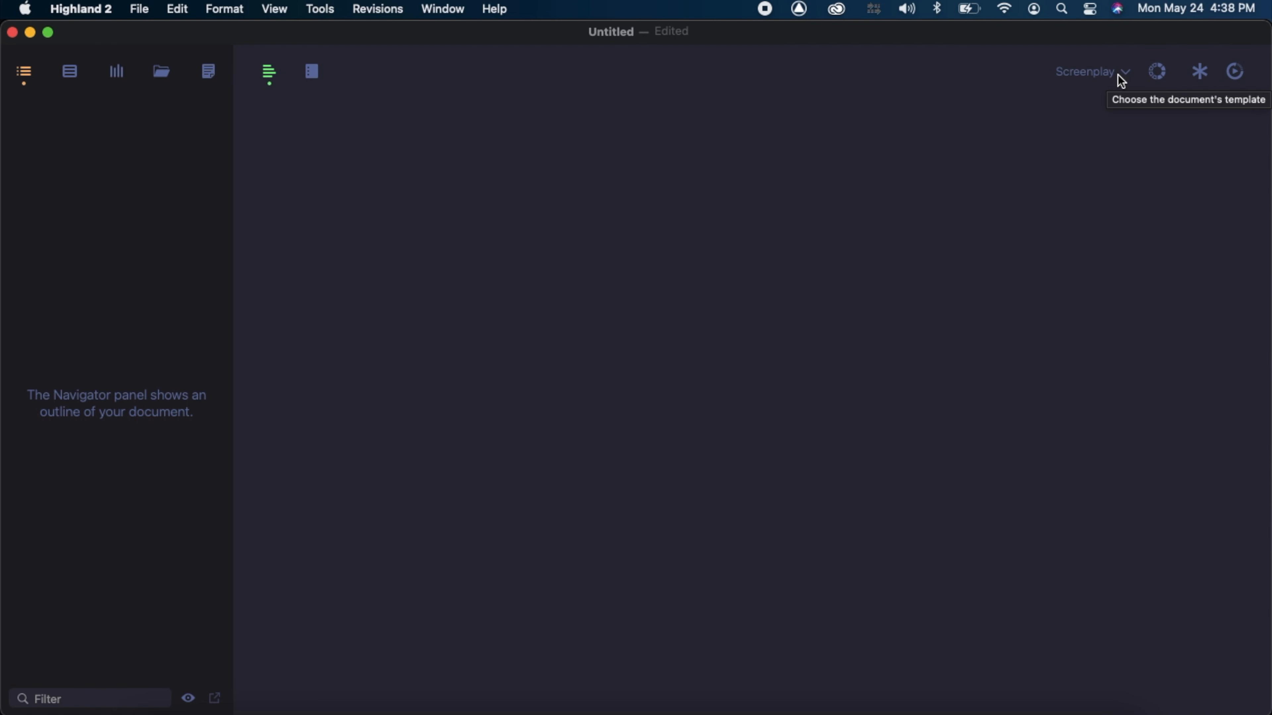
left_click(1087, 72)
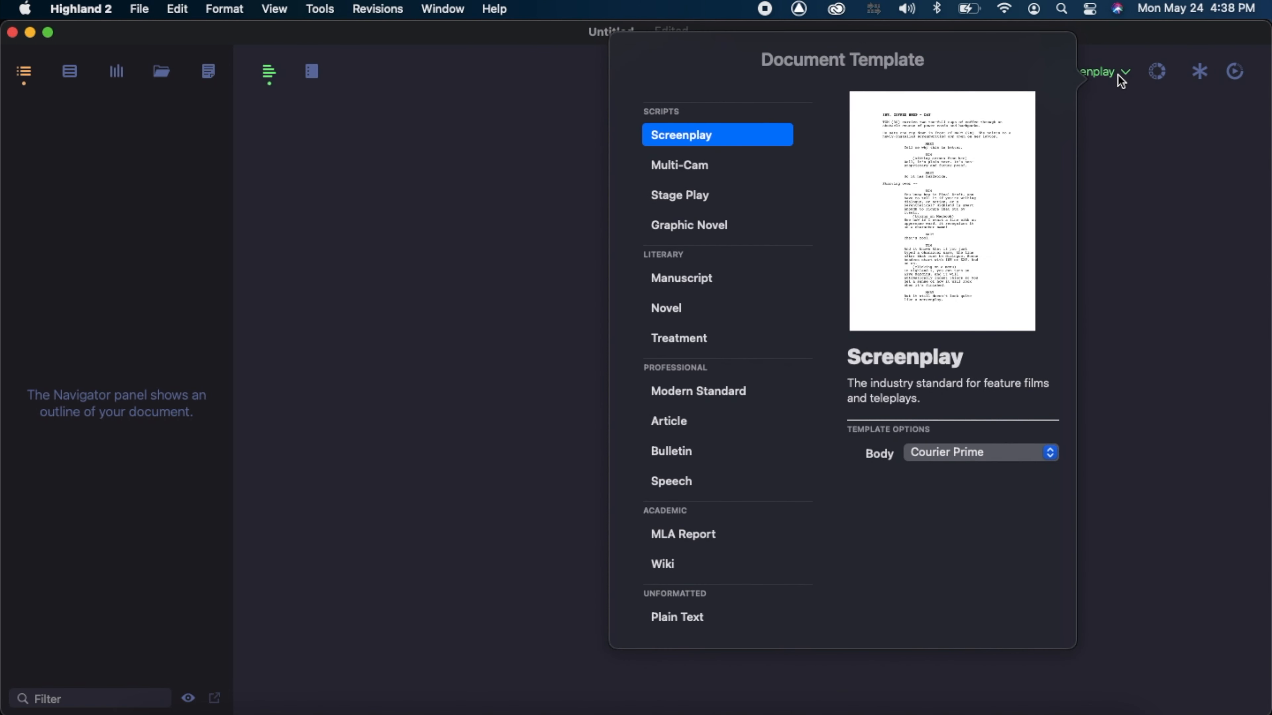
mouse_move(762, 266)
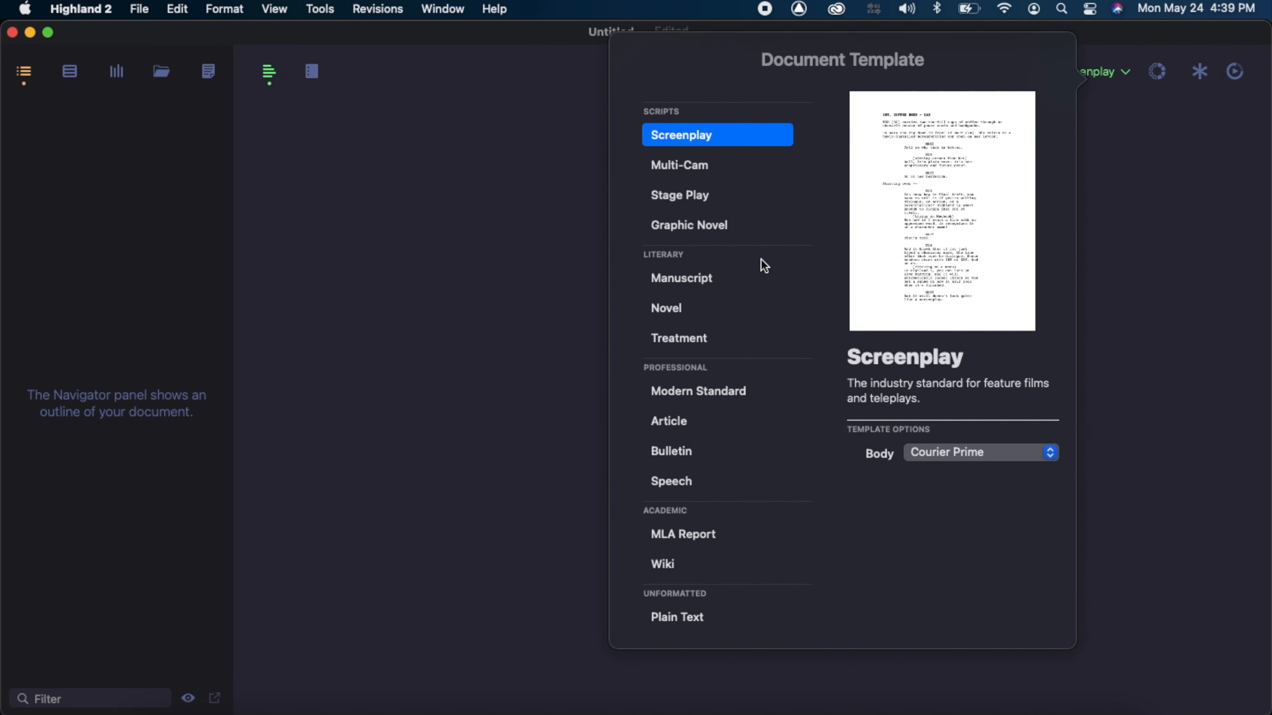
left_click(669, 420)
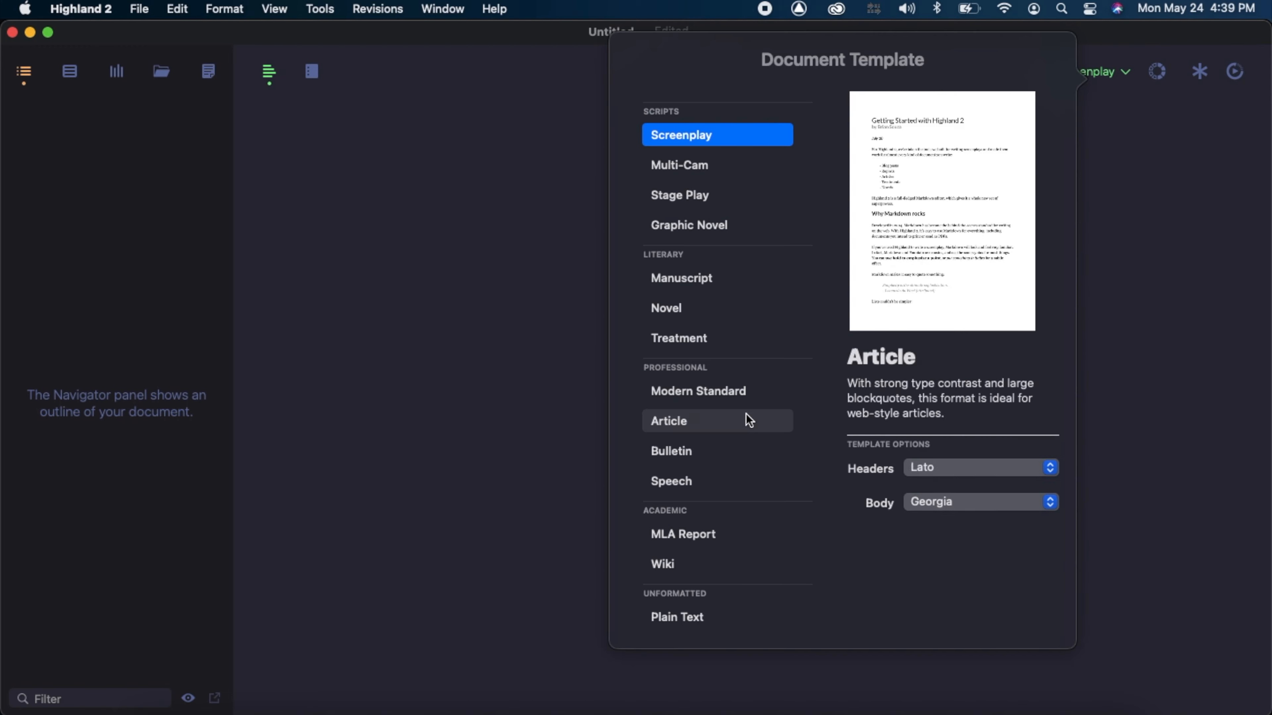
left_click(676, 617)
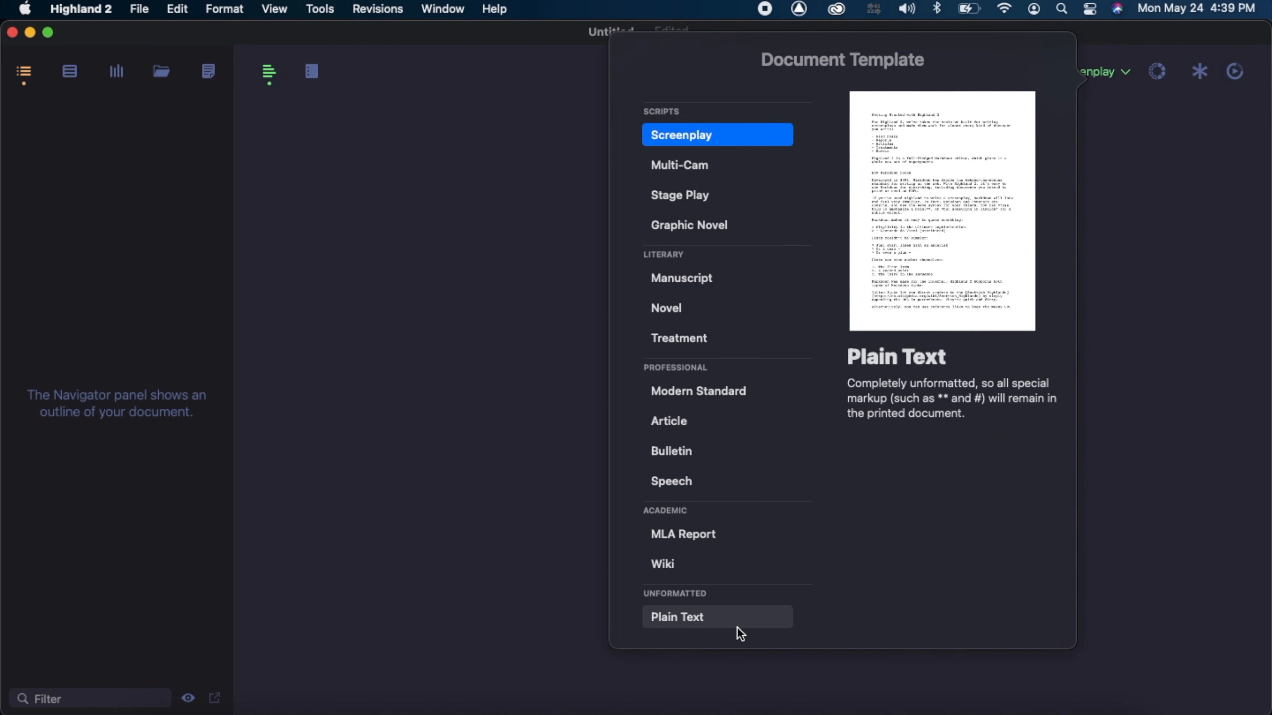
left_click(716, 617)
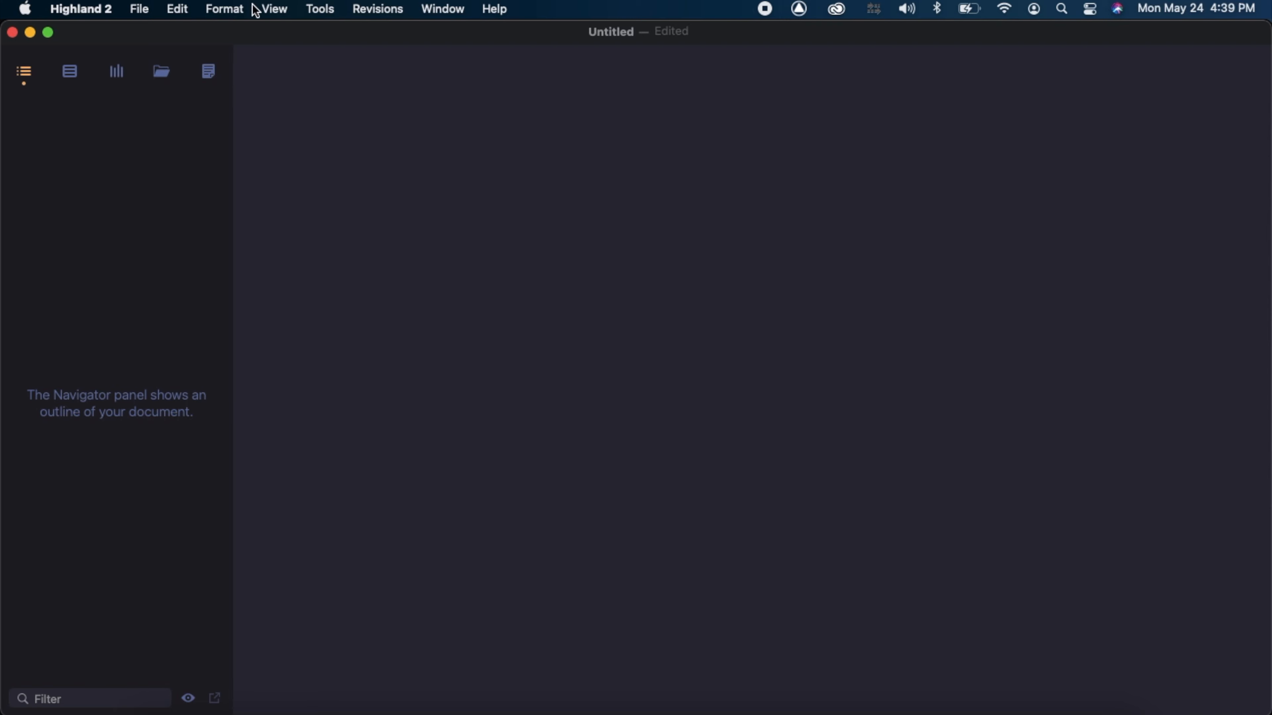
- View and cancel the Title Page fields, then add '(CON' after the OLIVER cue
left_click(225, 8)
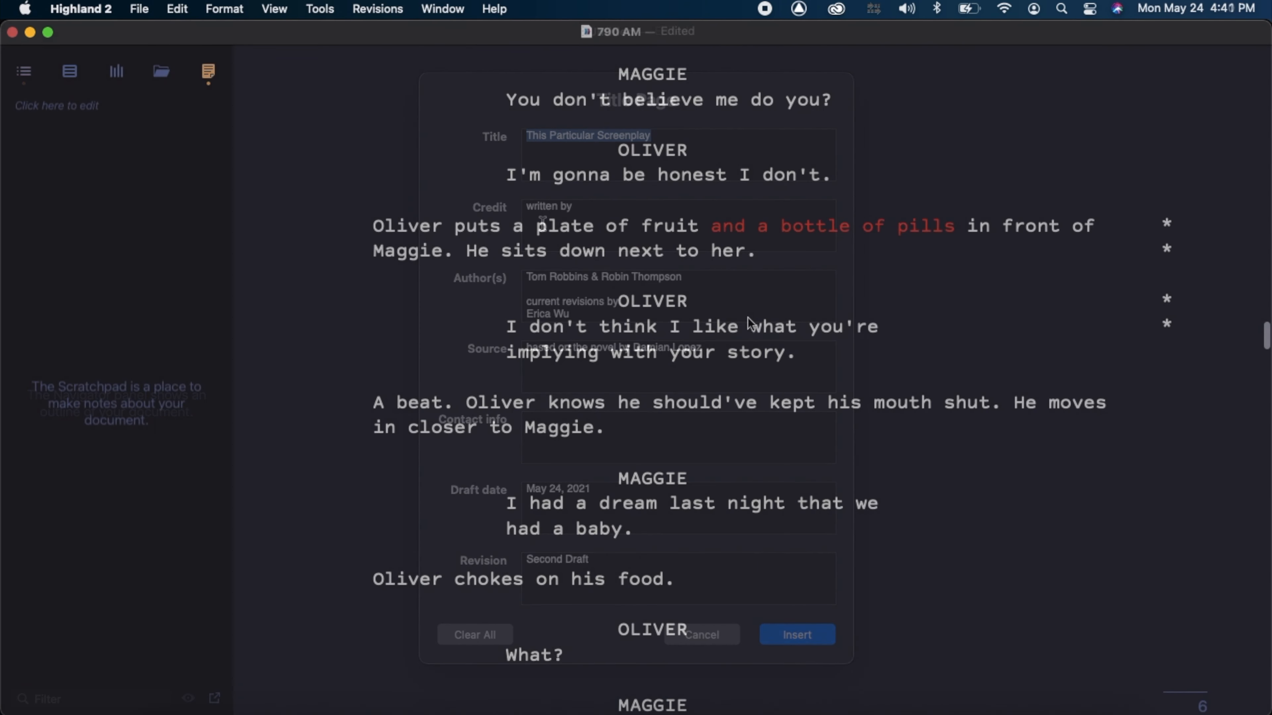
left_click(699, 634)
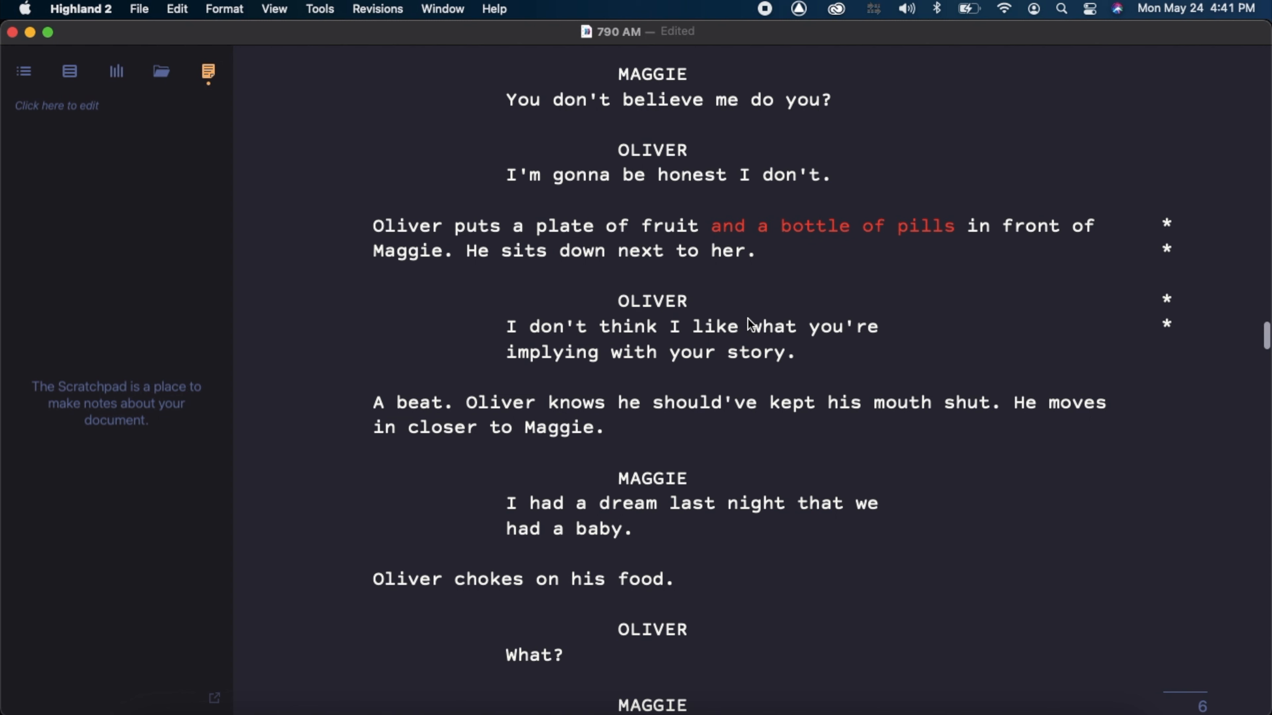
left_click(689, 301)
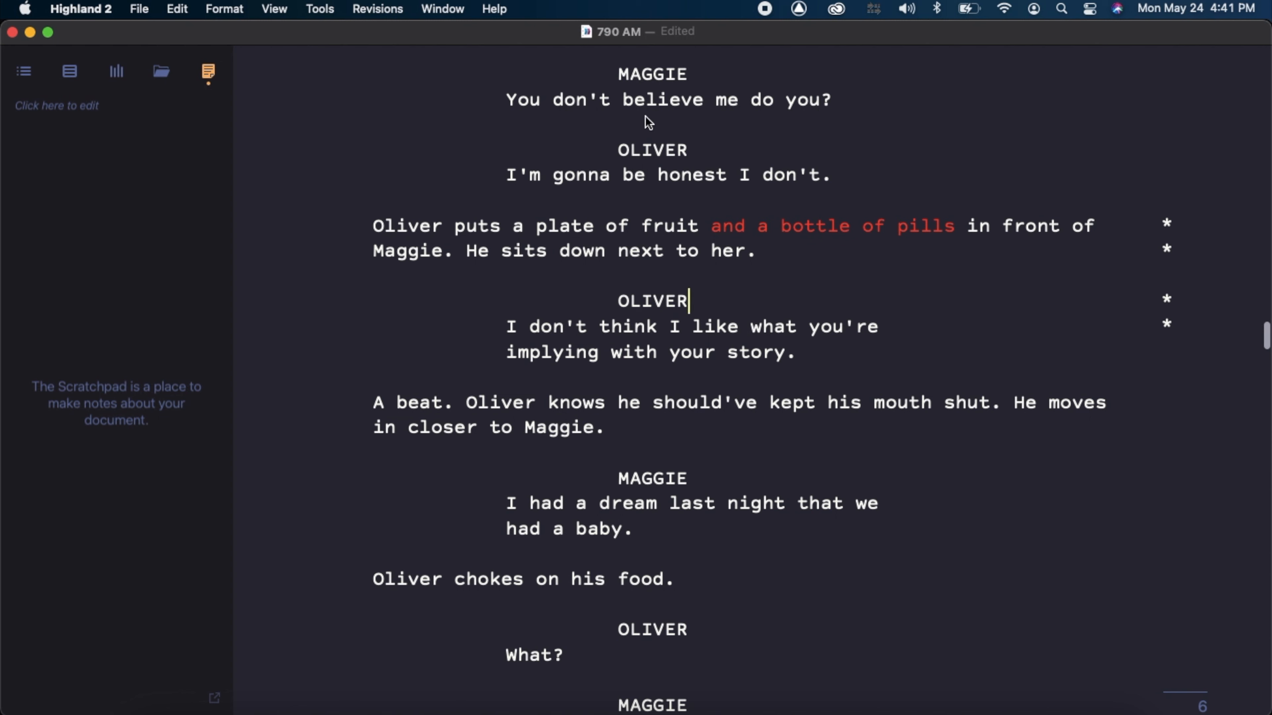
mouse_move(791, 282)
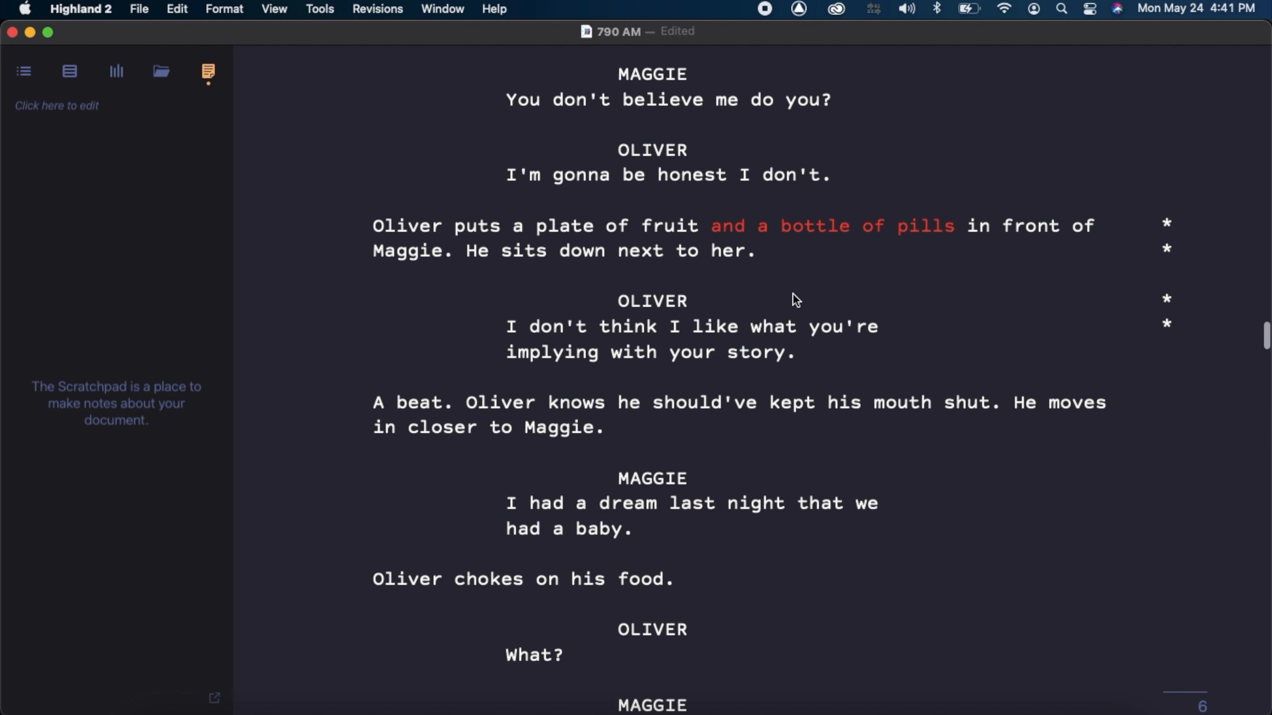
type("(CONT'D")
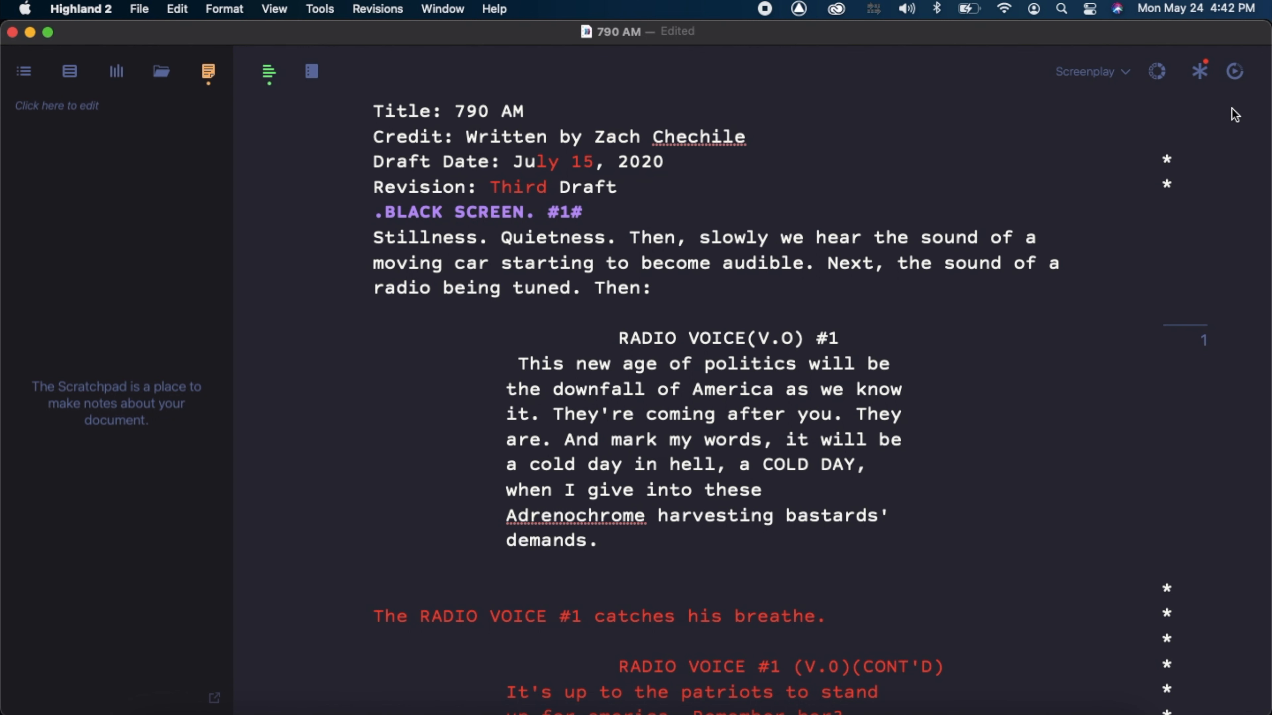
- Show the Highland Basic vs Pro feature comparison and scroll through it
left_click(1234, 71)
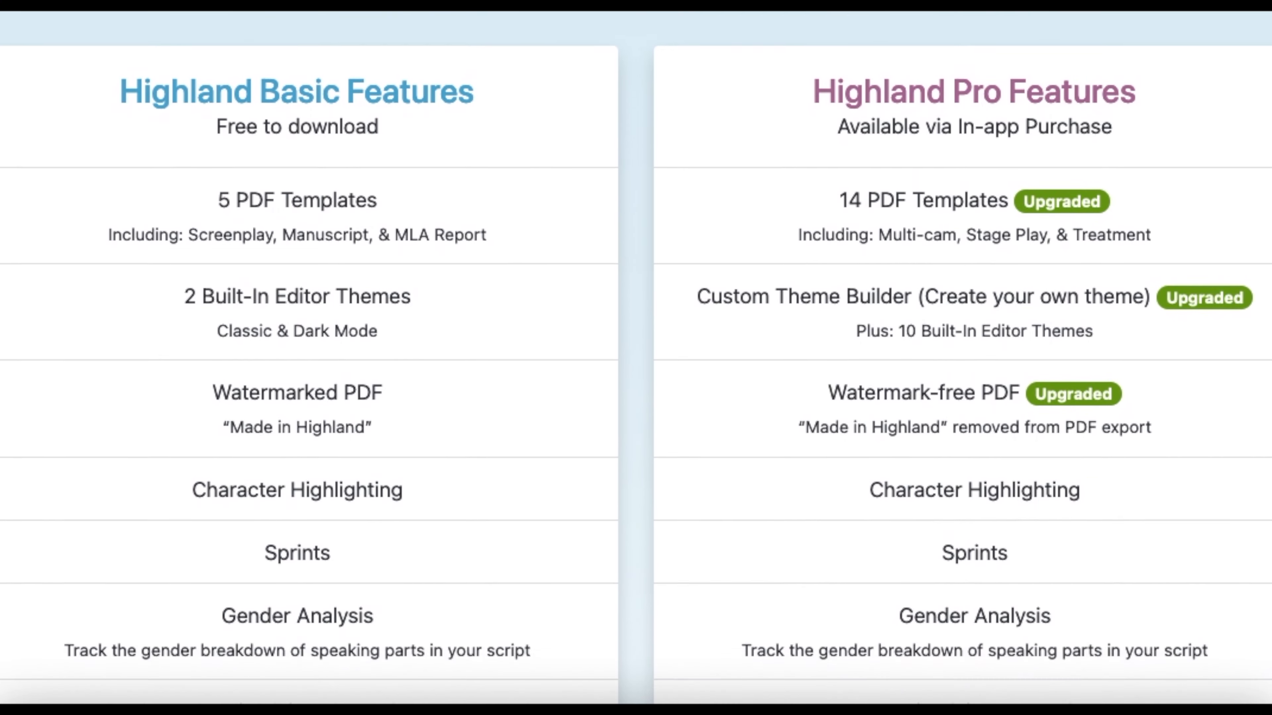
scroll("down", 3)
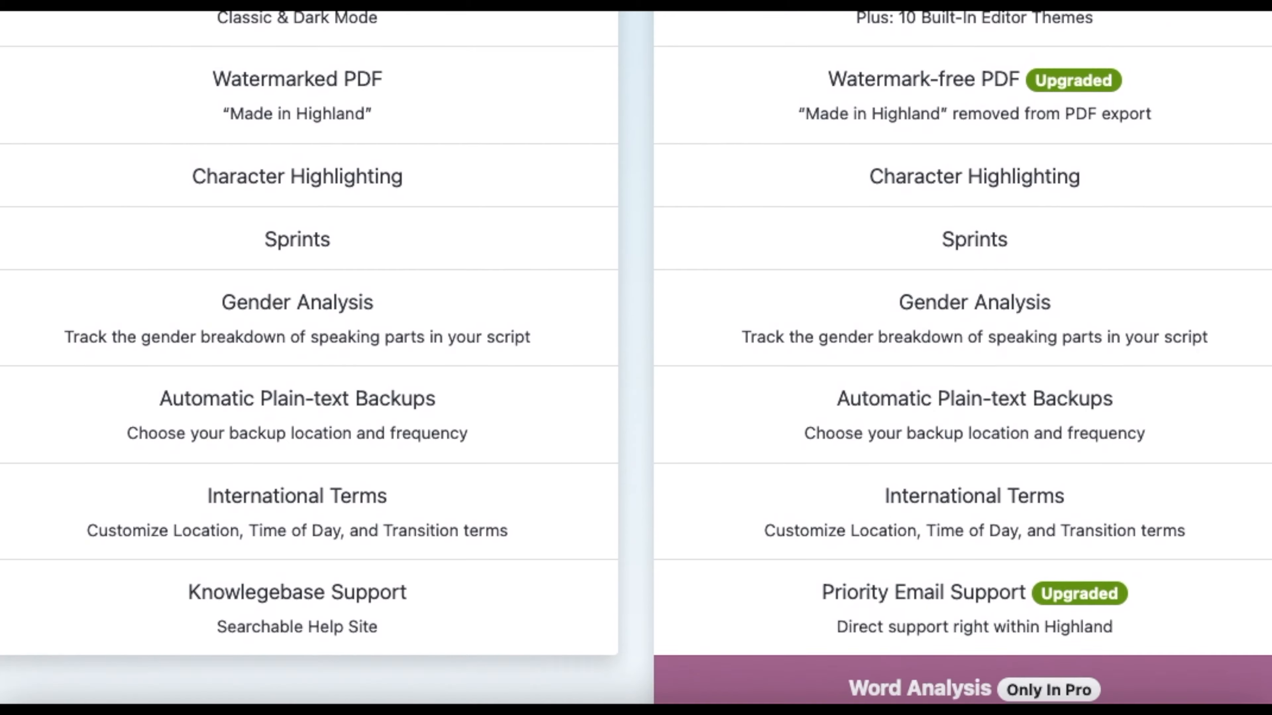